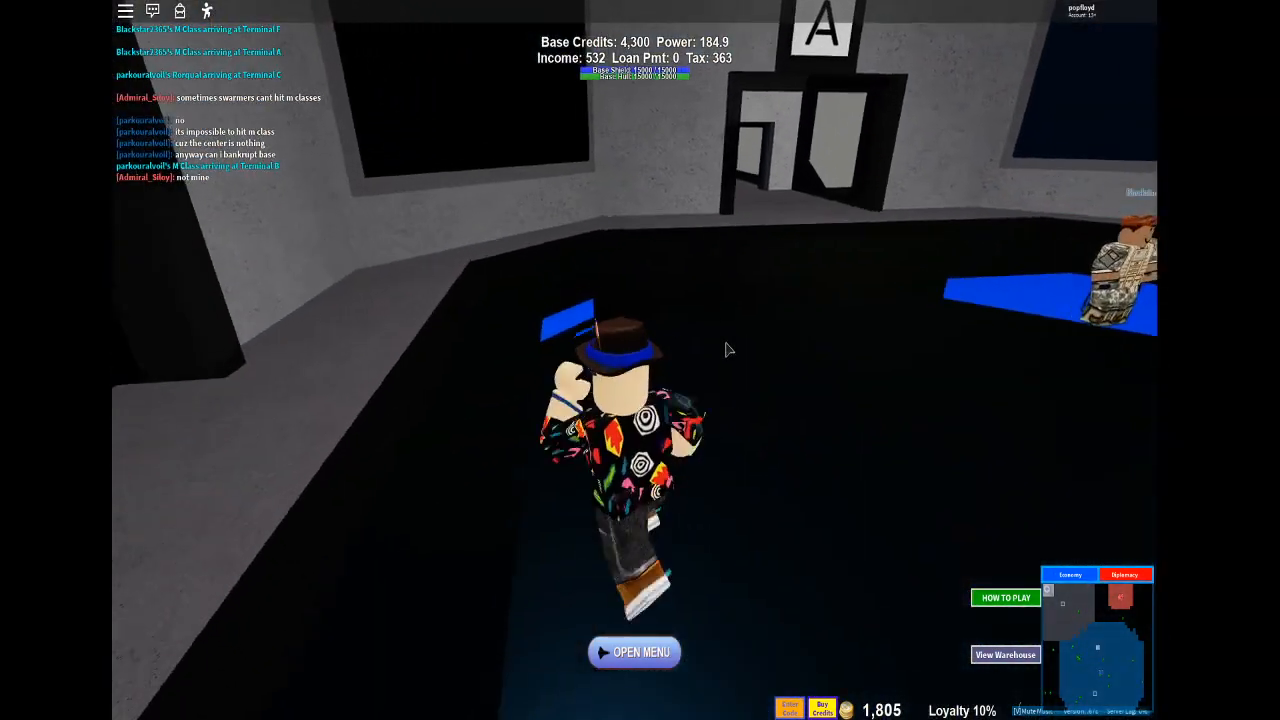
# Bring up the Ship Menu from the starbase's Open Menu button.
pyautogui.click(634, 651)
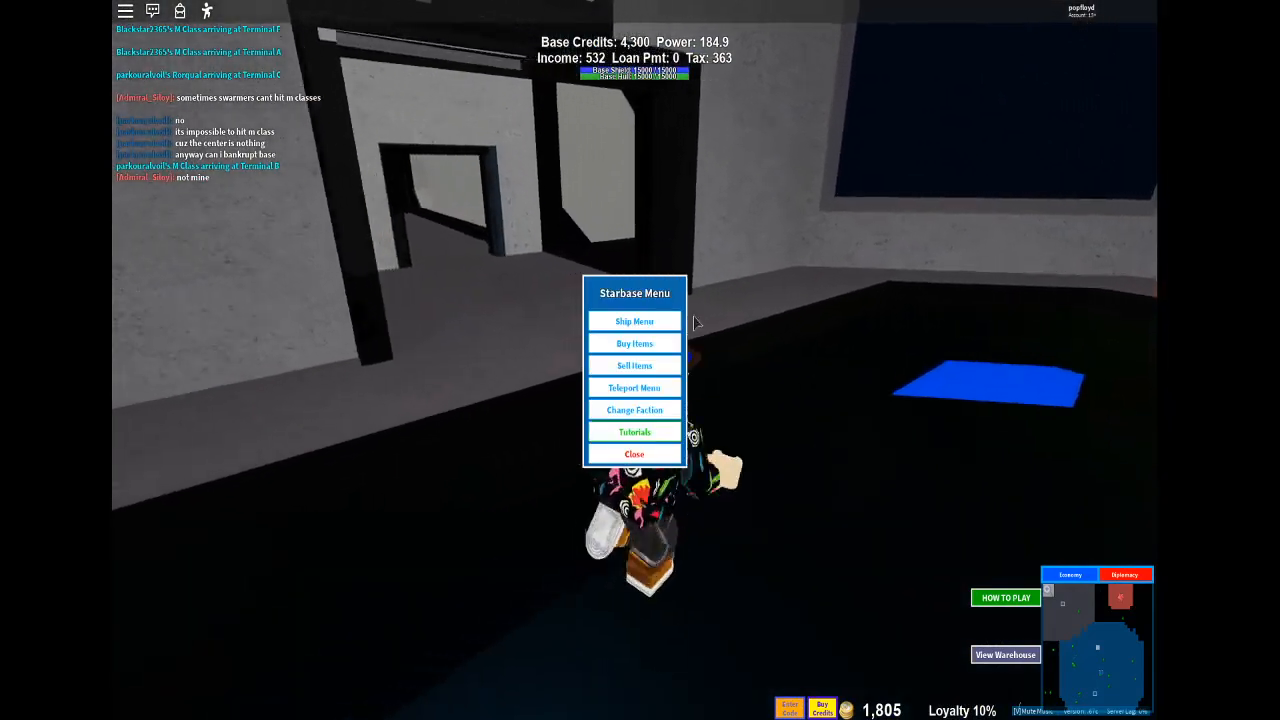
pyautogui.click(634, 321)
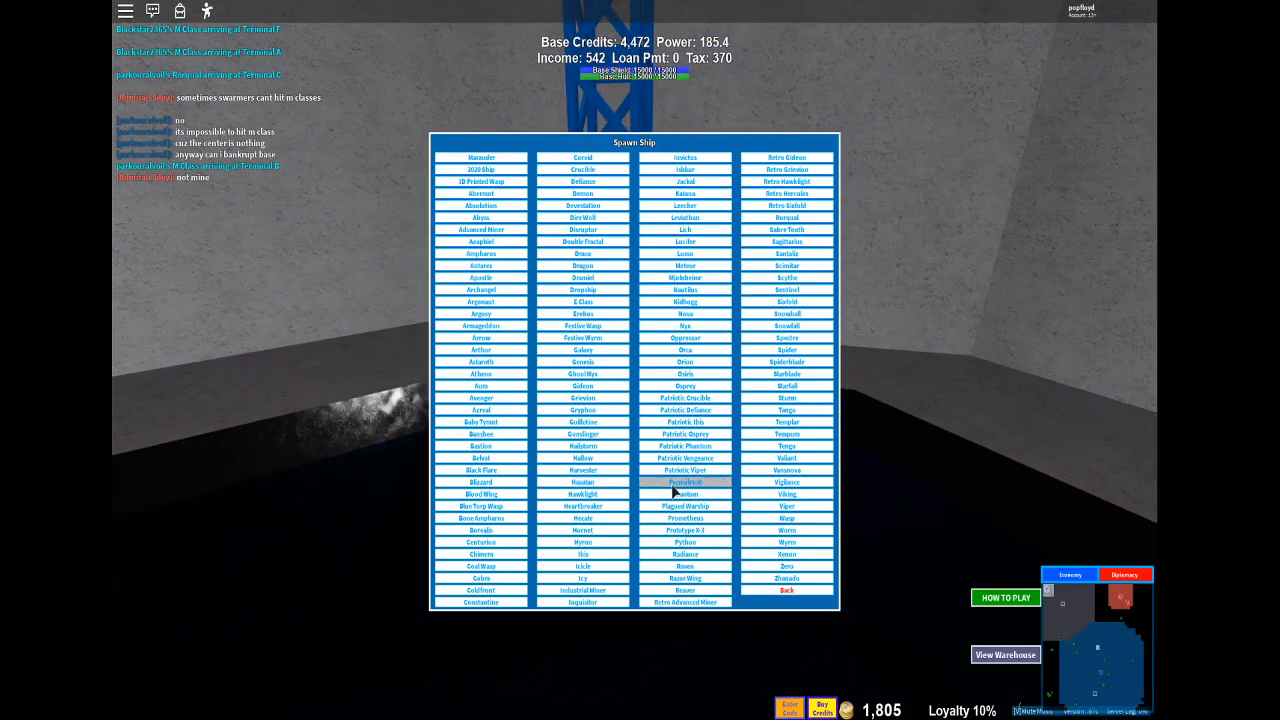
pyautogui.moveTo(685, 470)
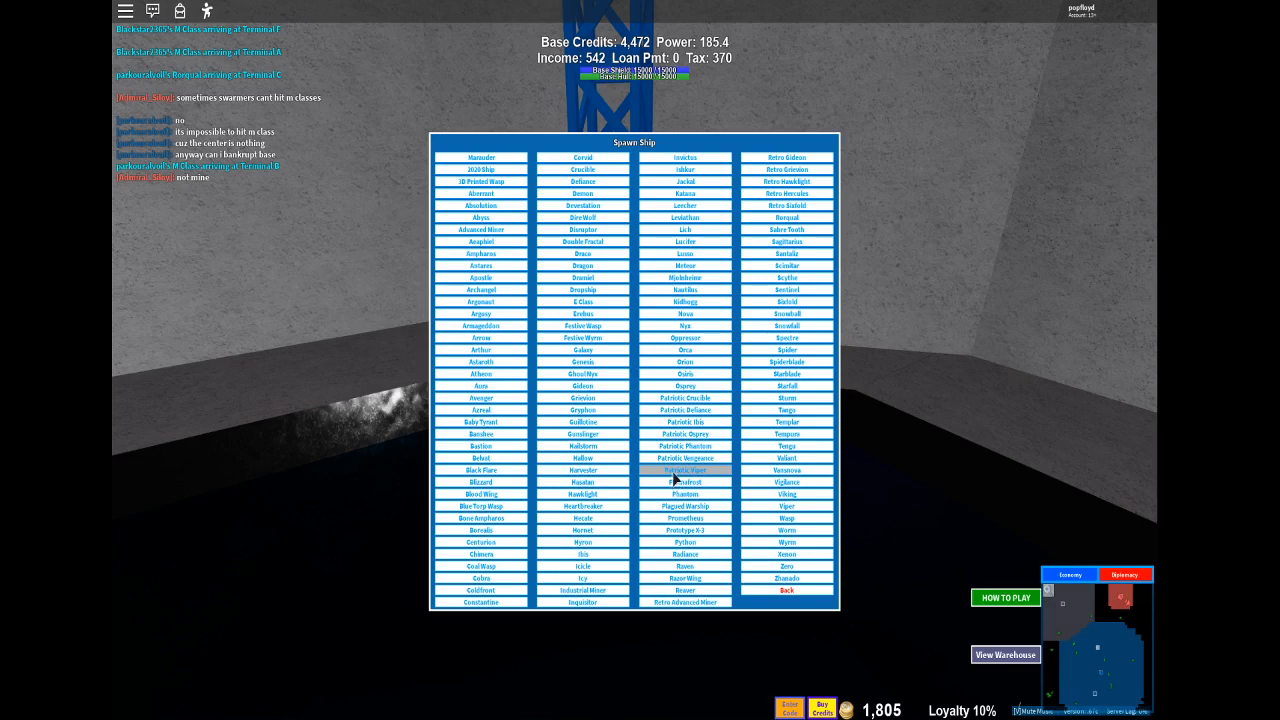
pyautogui.moveTo(955, 235)
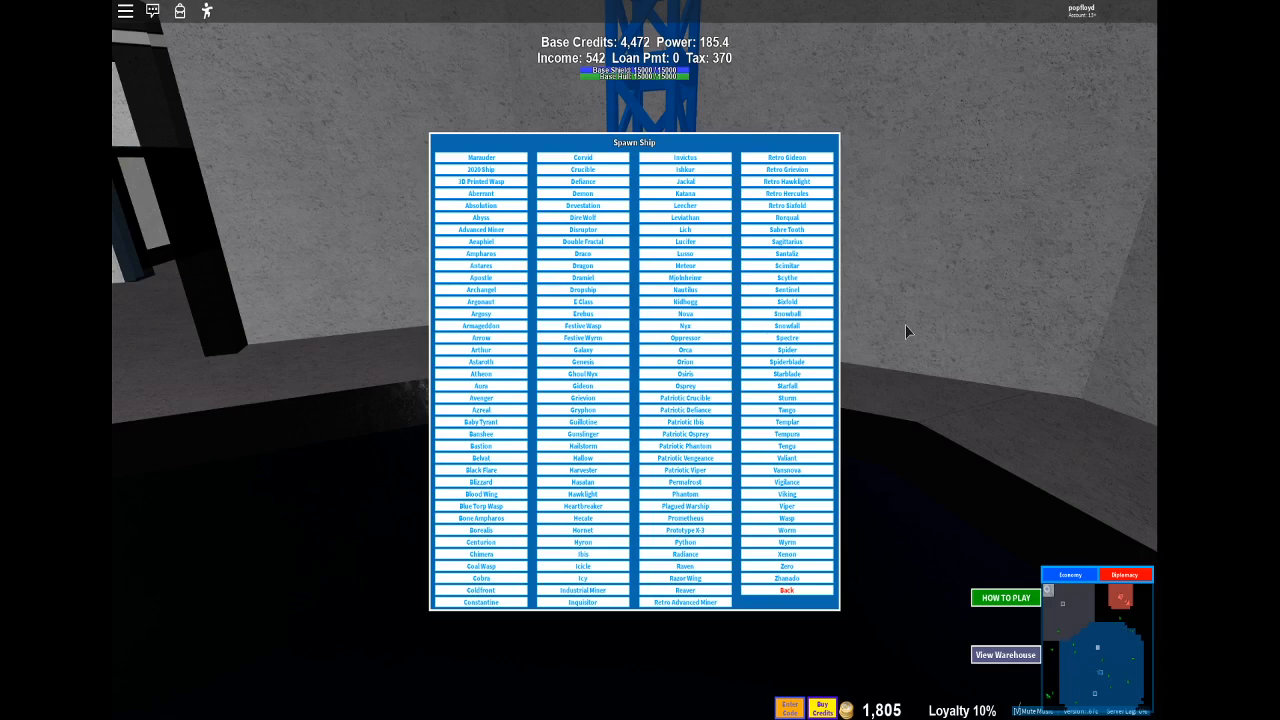
pyautogui.moveTo(922, 320)
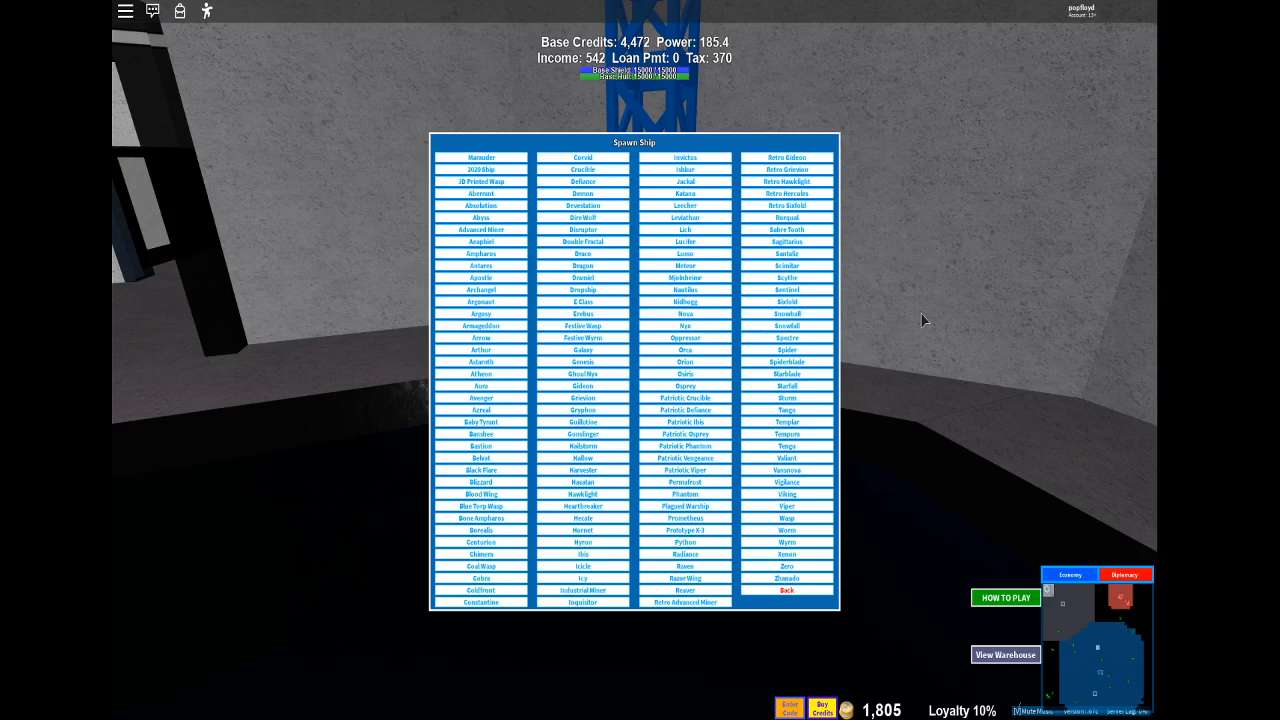
pyautogui.moveTo(1010, 343)
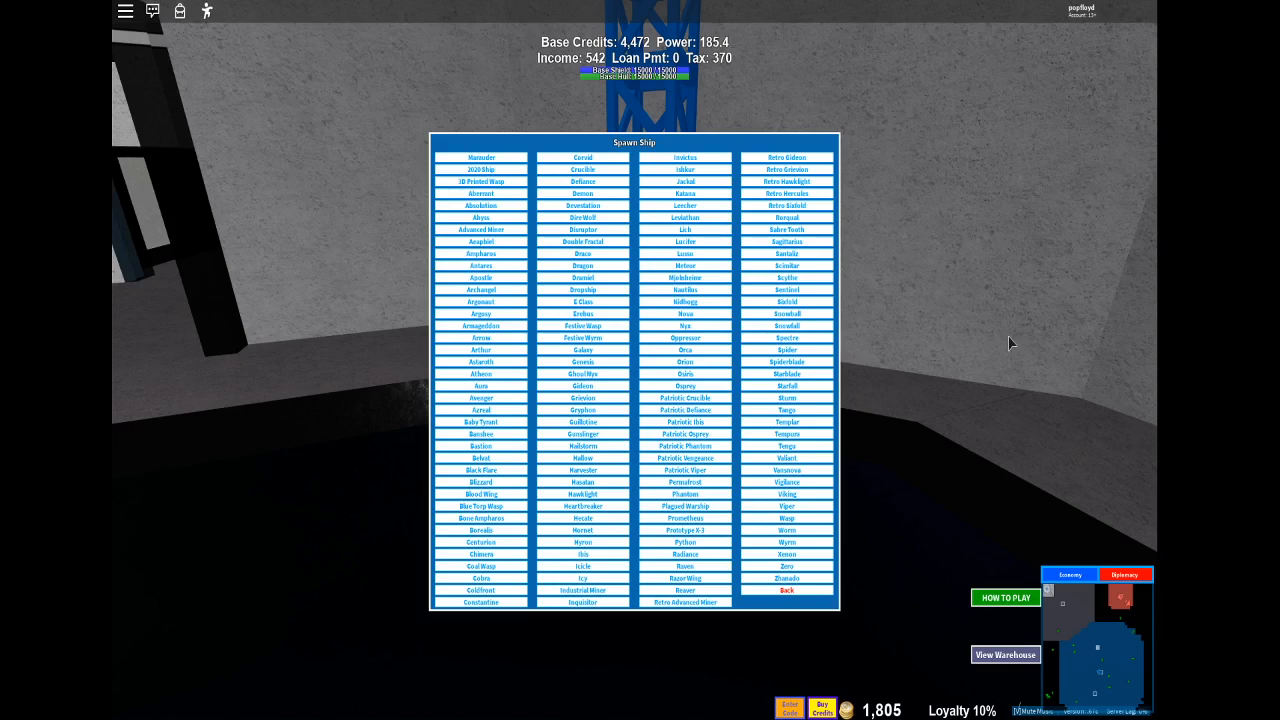
pyautogui.moveTo(926, 300)
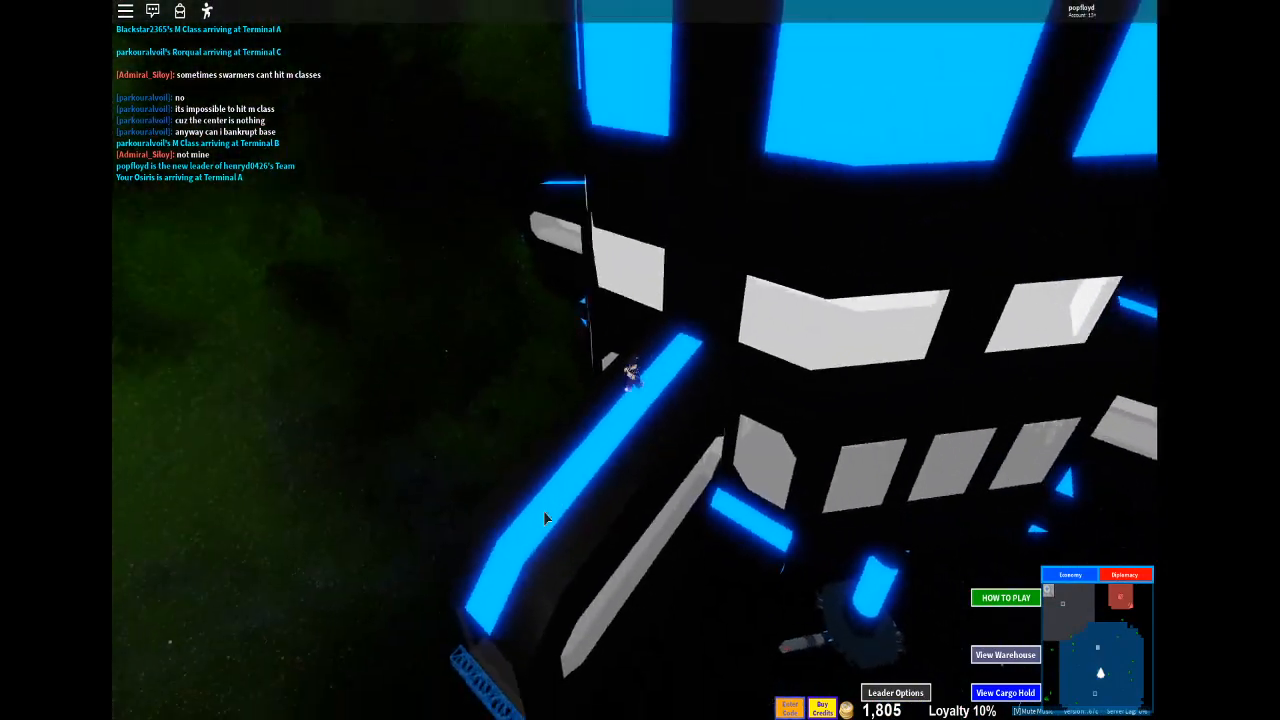
pyautogui.moveTo(547, 518)
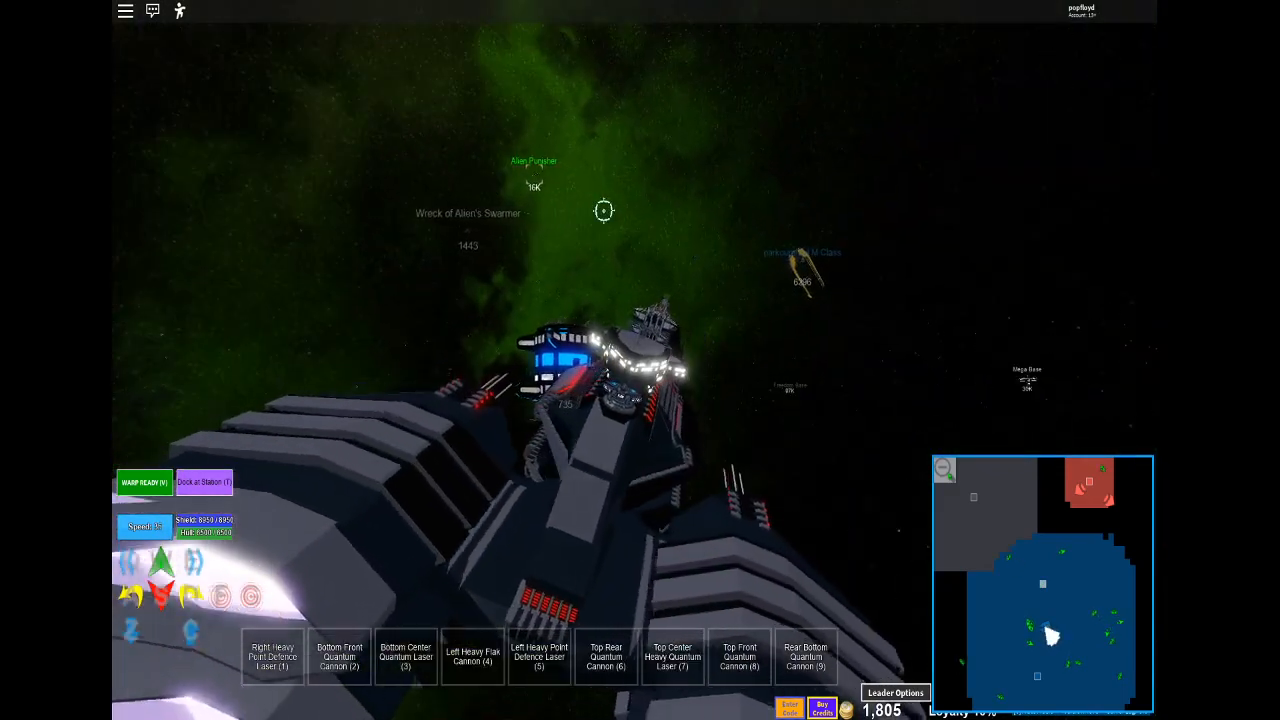
# Fire the Osiris's weapons on the Alien Punisher and start charging the warp drive.
pyautogui.click(144, 482)
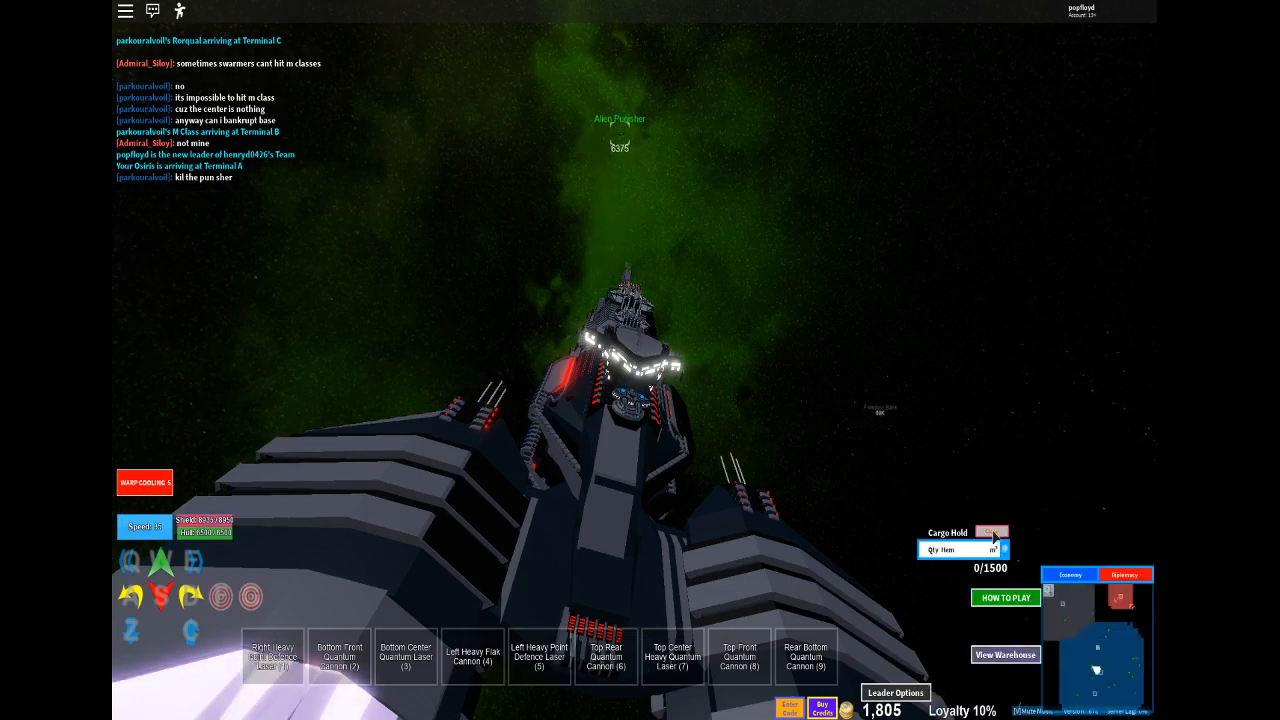
pyautogui.click(991, 532)
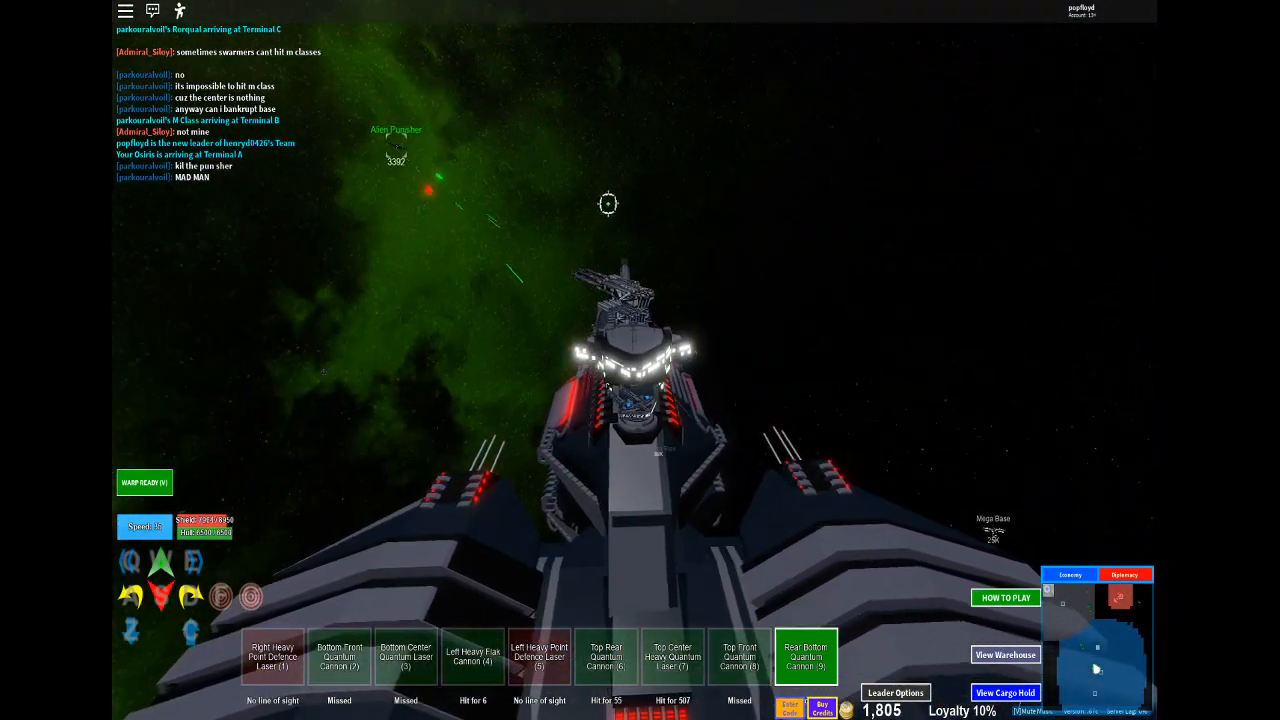
pyautogui.click(144, 482)
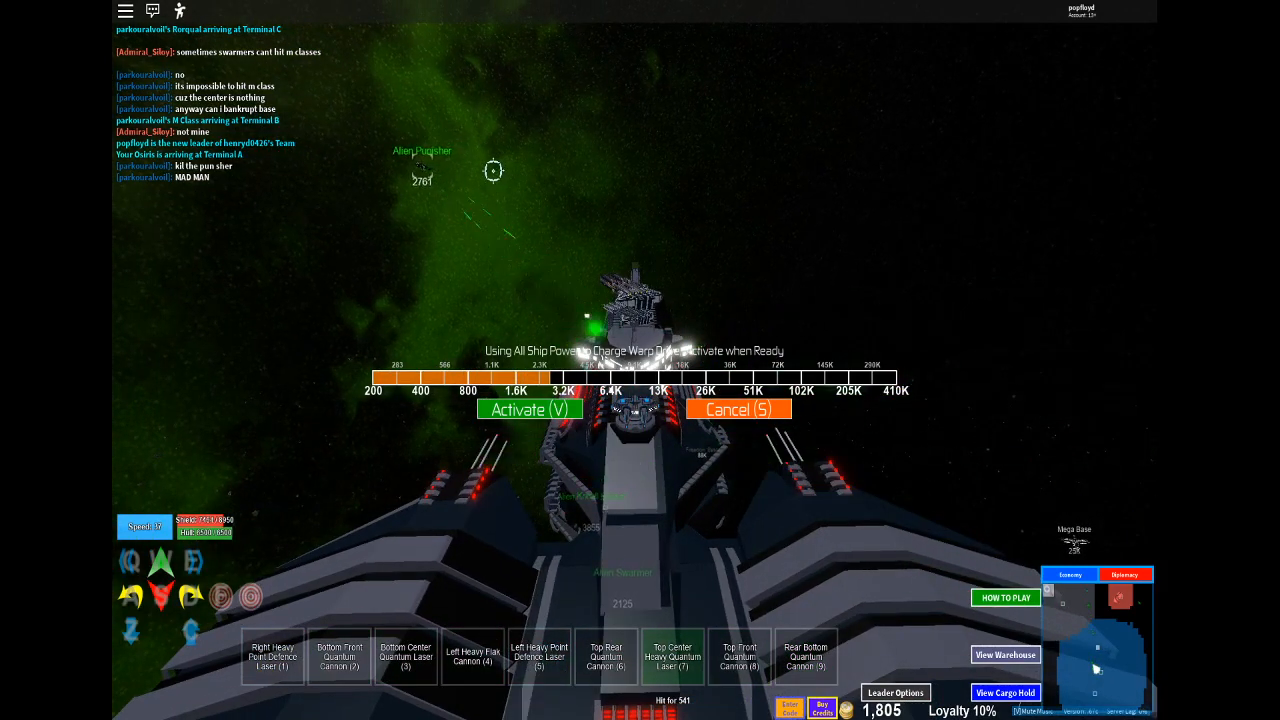
# Keep the warp drive charging and activating while the Alien Punisher is reduced to a wreck.
pyautogui.click(529, 410)
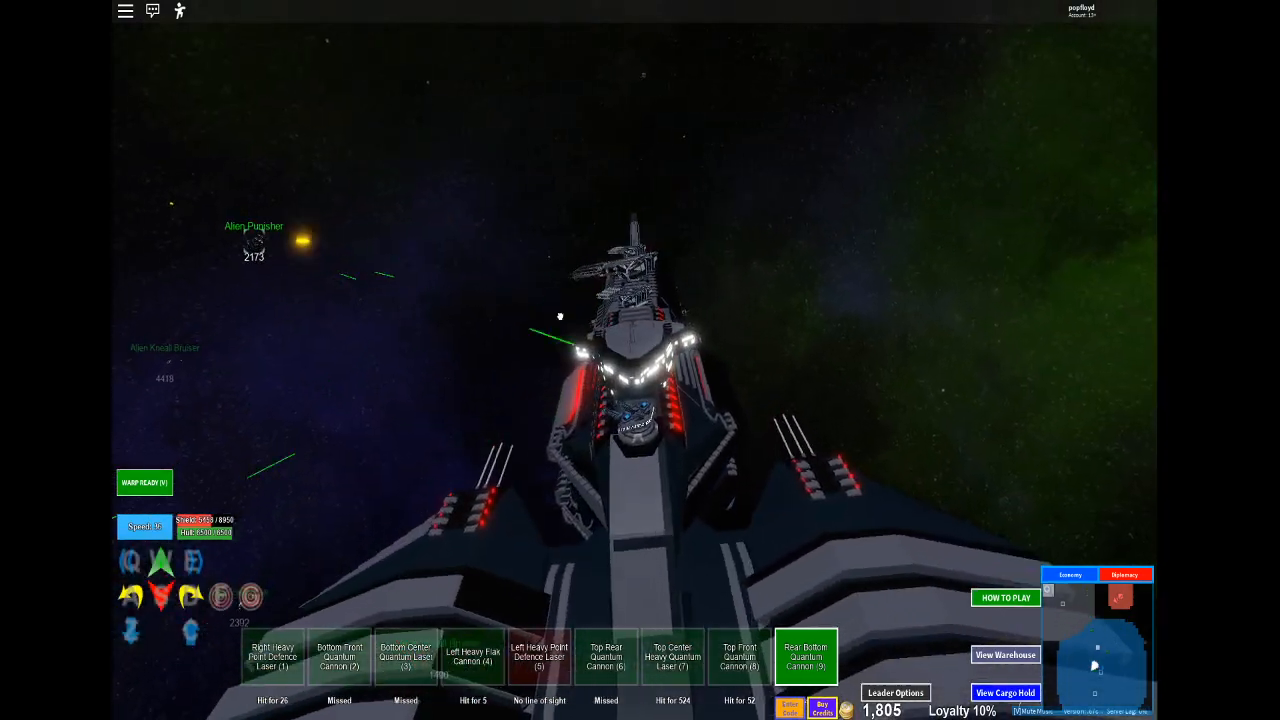
pyautogui.click(144, 482)
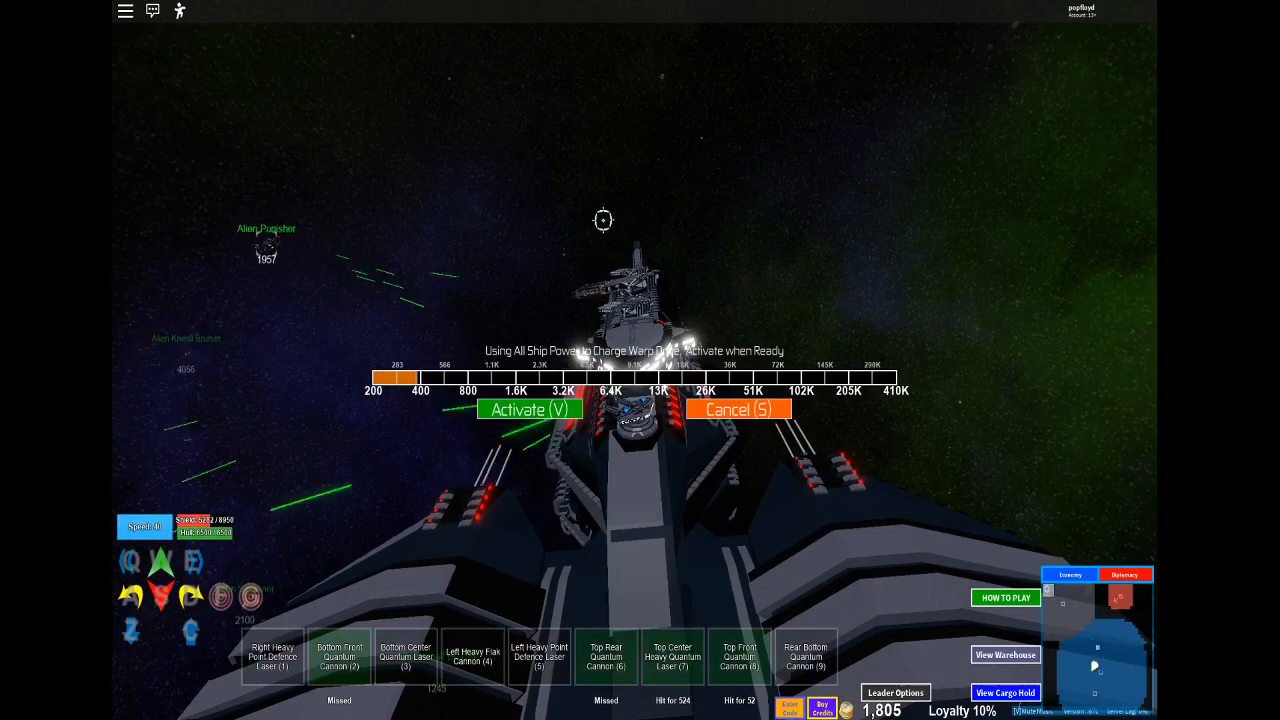
pyautogui.click(529, 410)
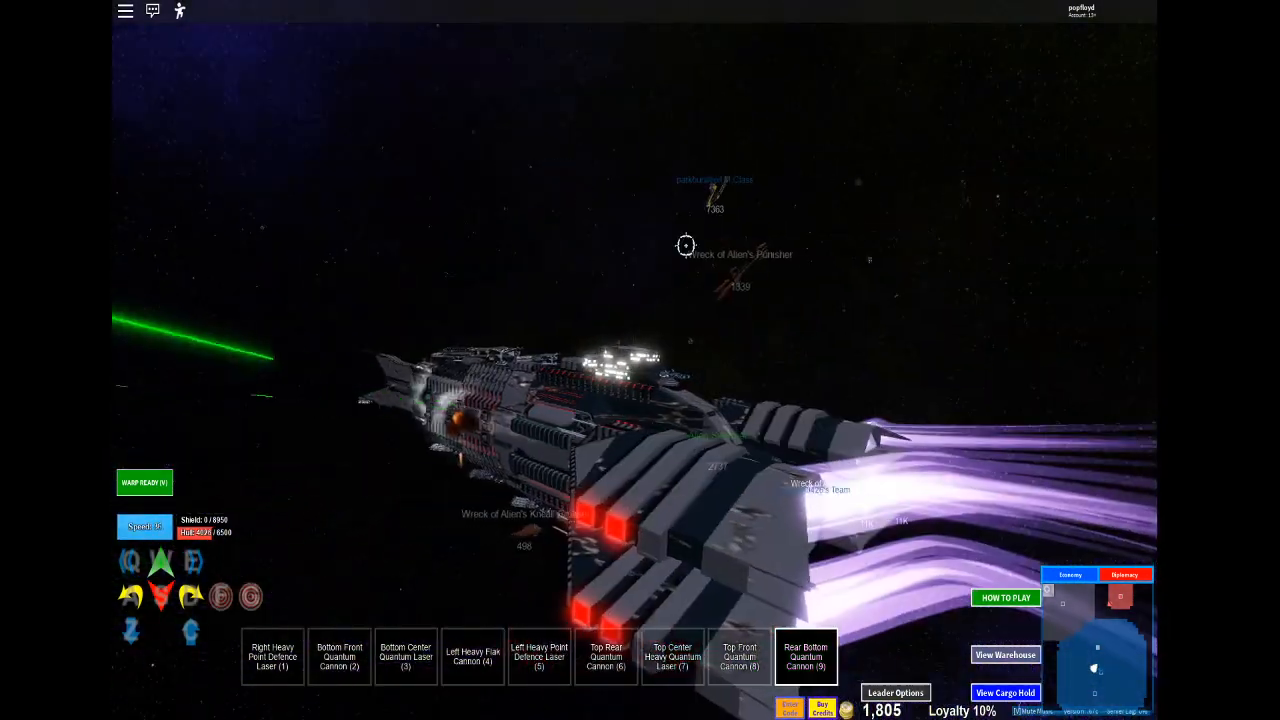
# Cycle the warp drive charge while waiting, then show the team's diplomacy standings.
pyautogui.click(144, 482)
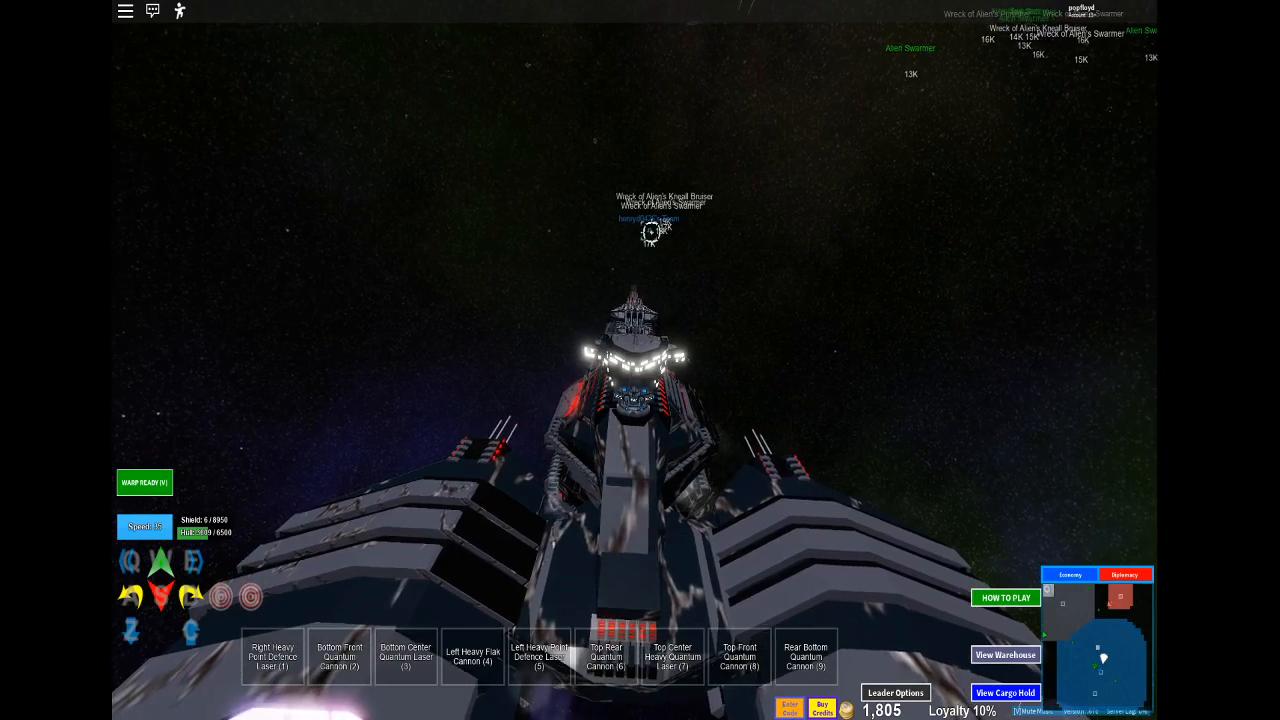
pyautogui.click(144, 482)
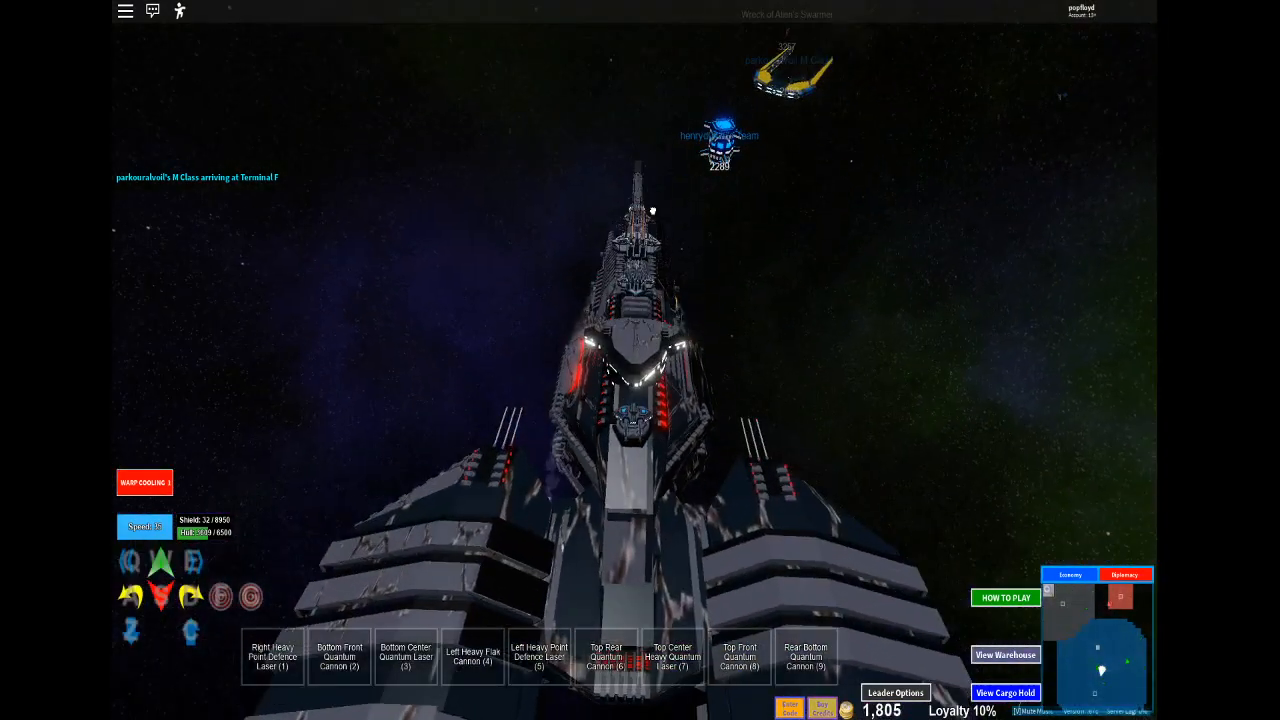
pyautogui.click(145, 482)
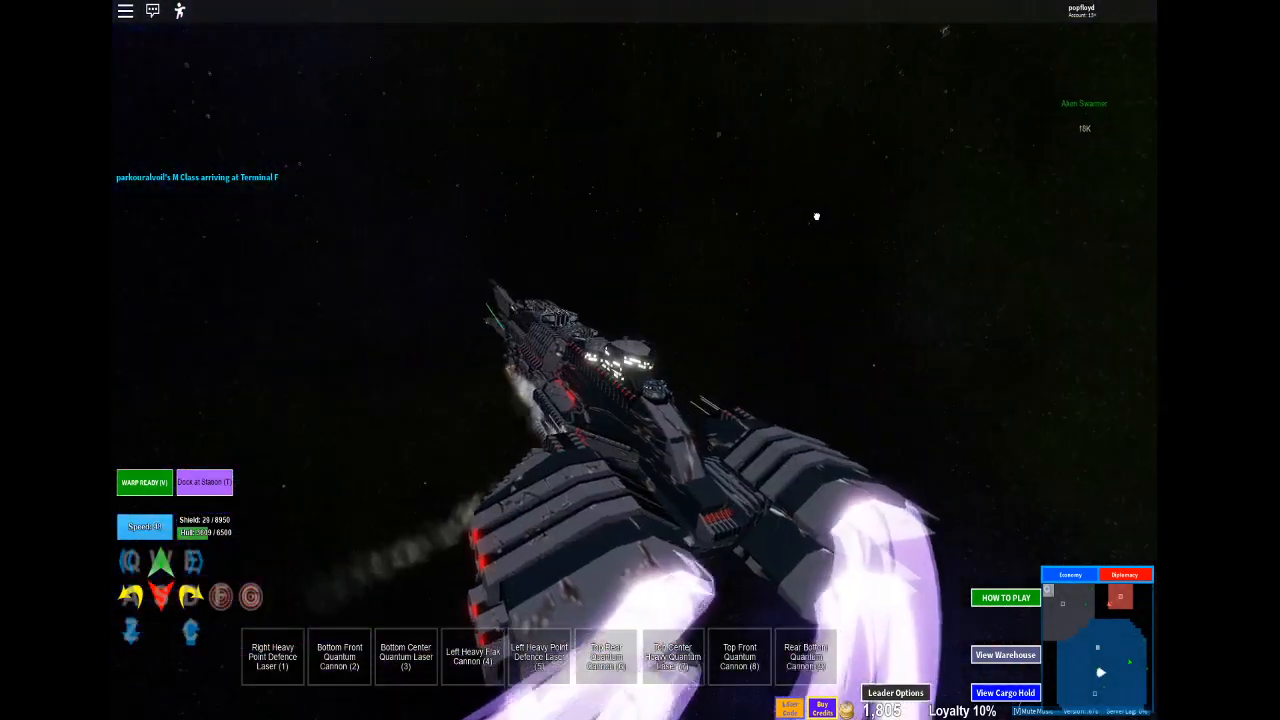
pyautogui.click(145, 482)
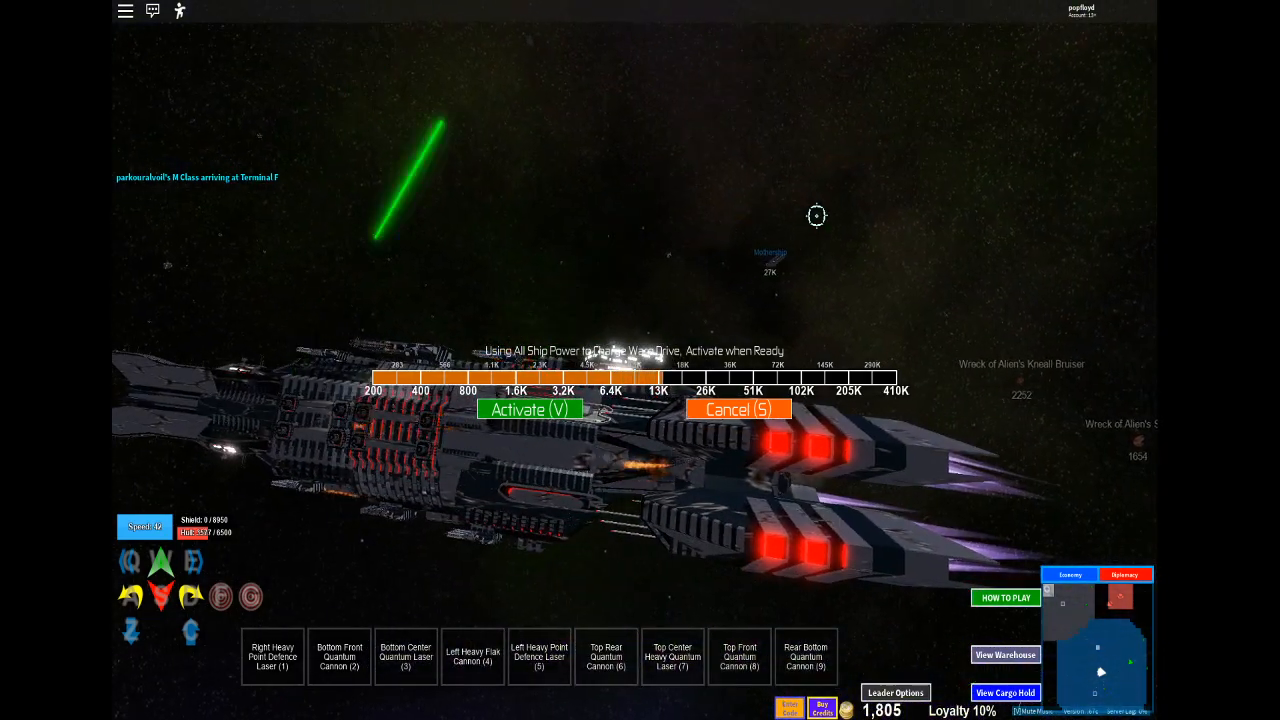
pyautogui.click(529, 410)
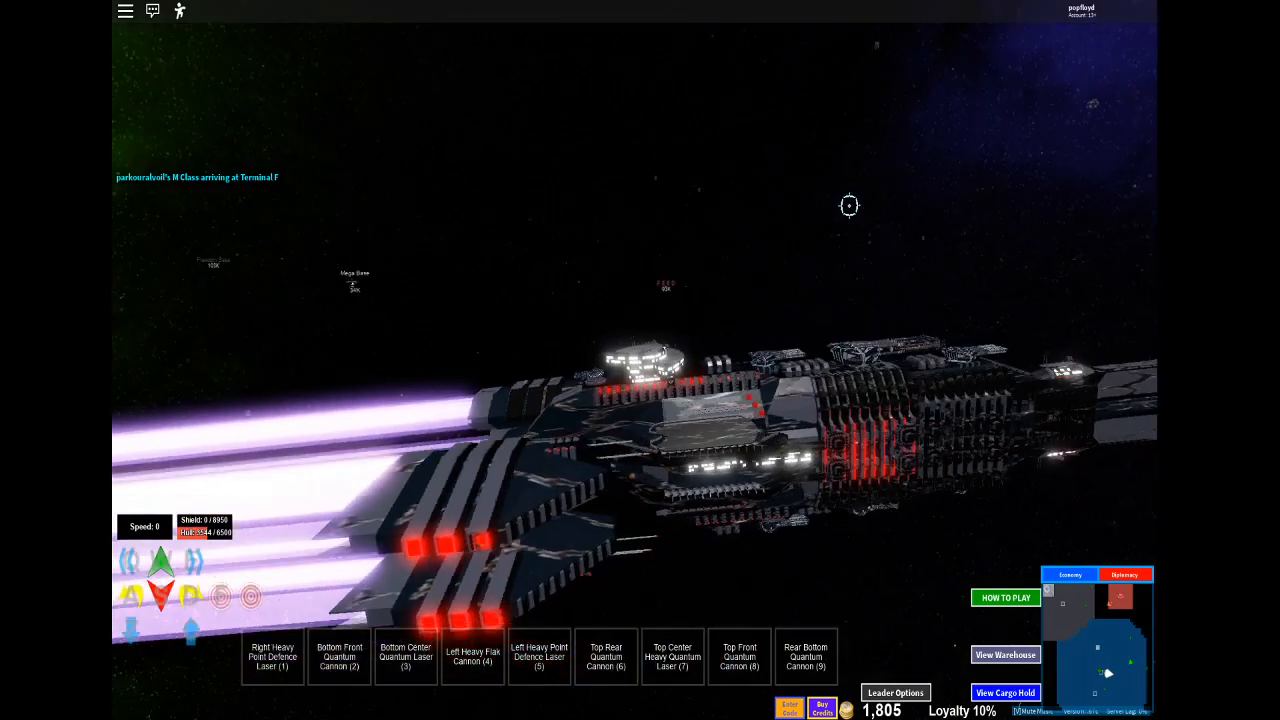
pyautogui.click(1124, 574)
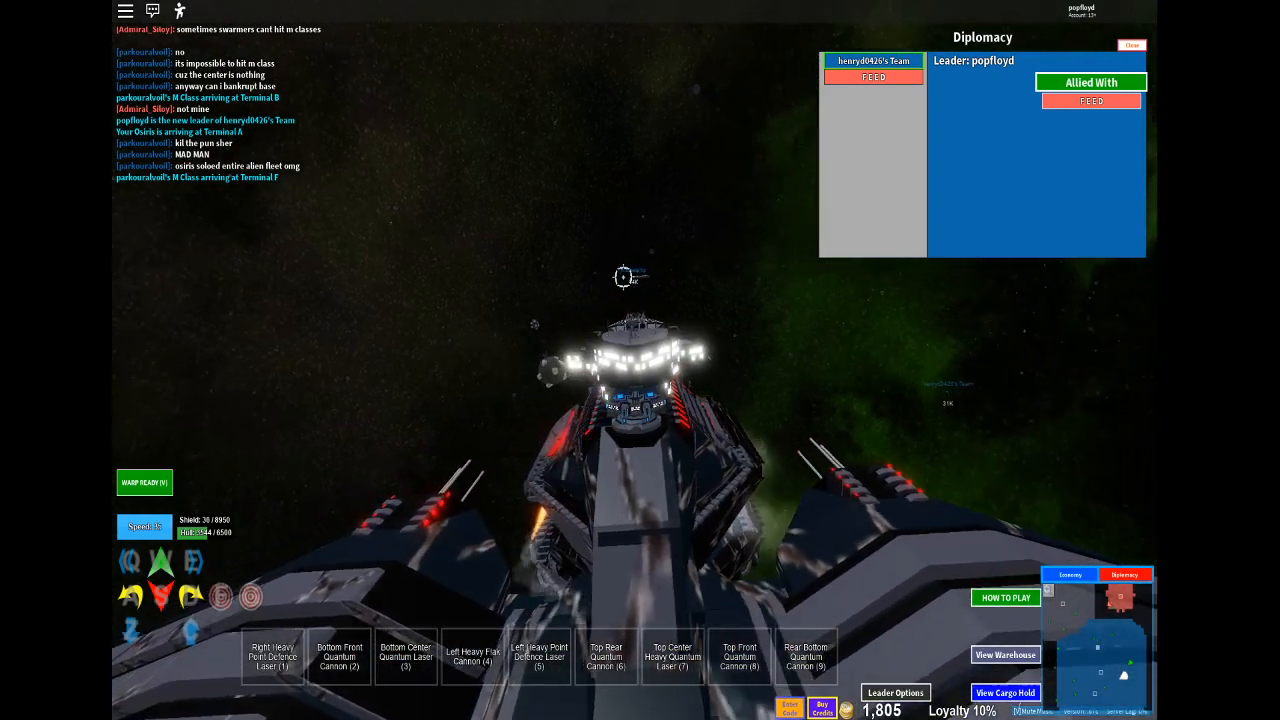
# Warp the Osiris out with V and dismiss the diplomacy panel.
pyautogui.press('v')
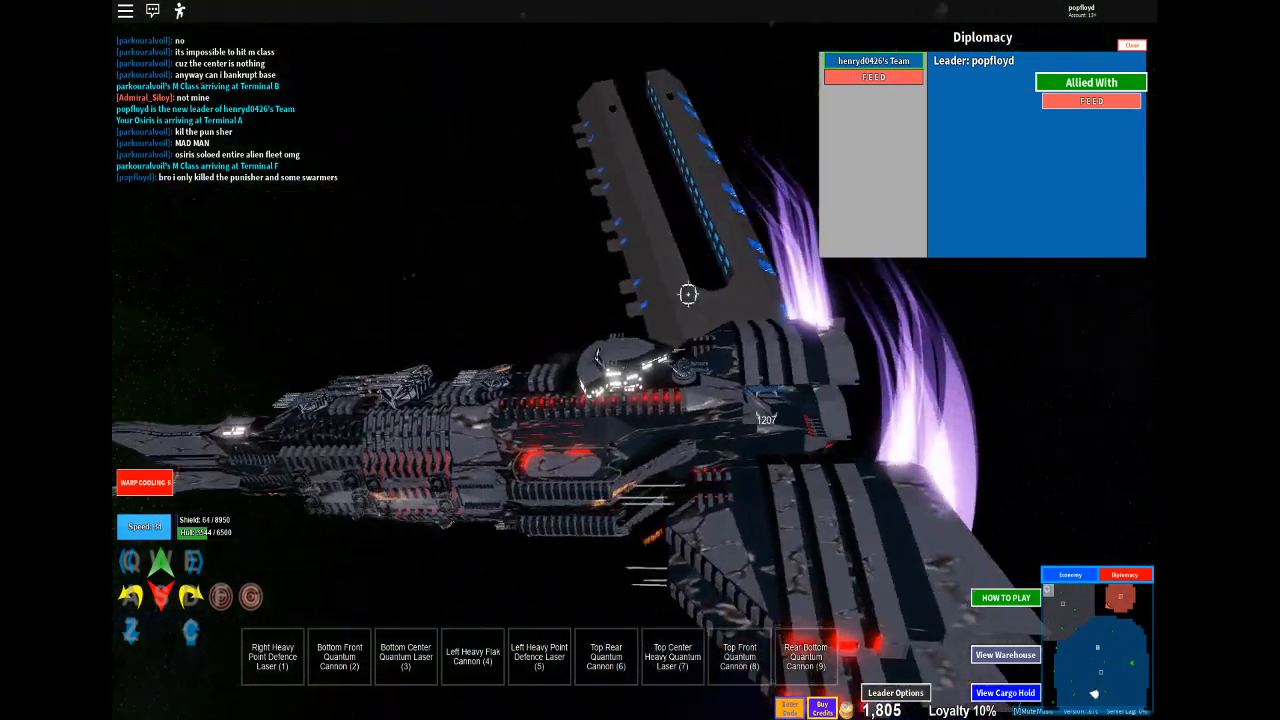
pyautogui.click(1131, 45)
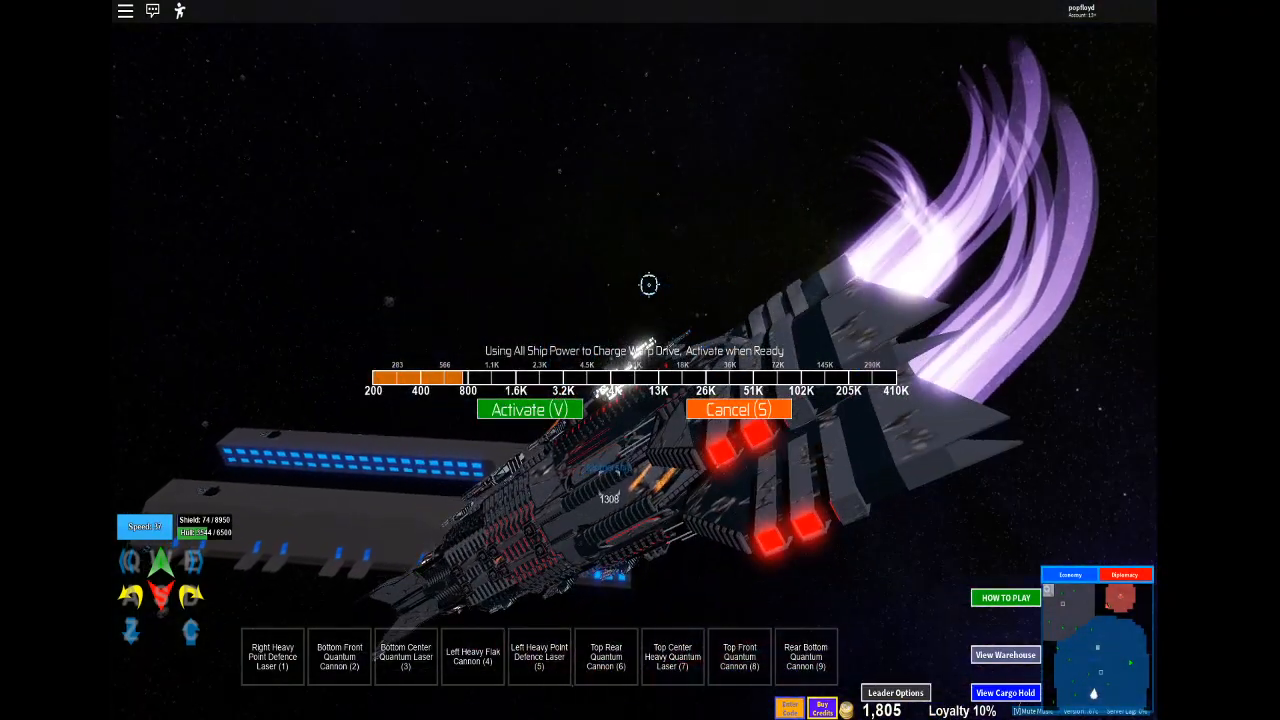
# Activate the charged warp drive to arrive at the Mothership.
pyautogui.click(529, 410)
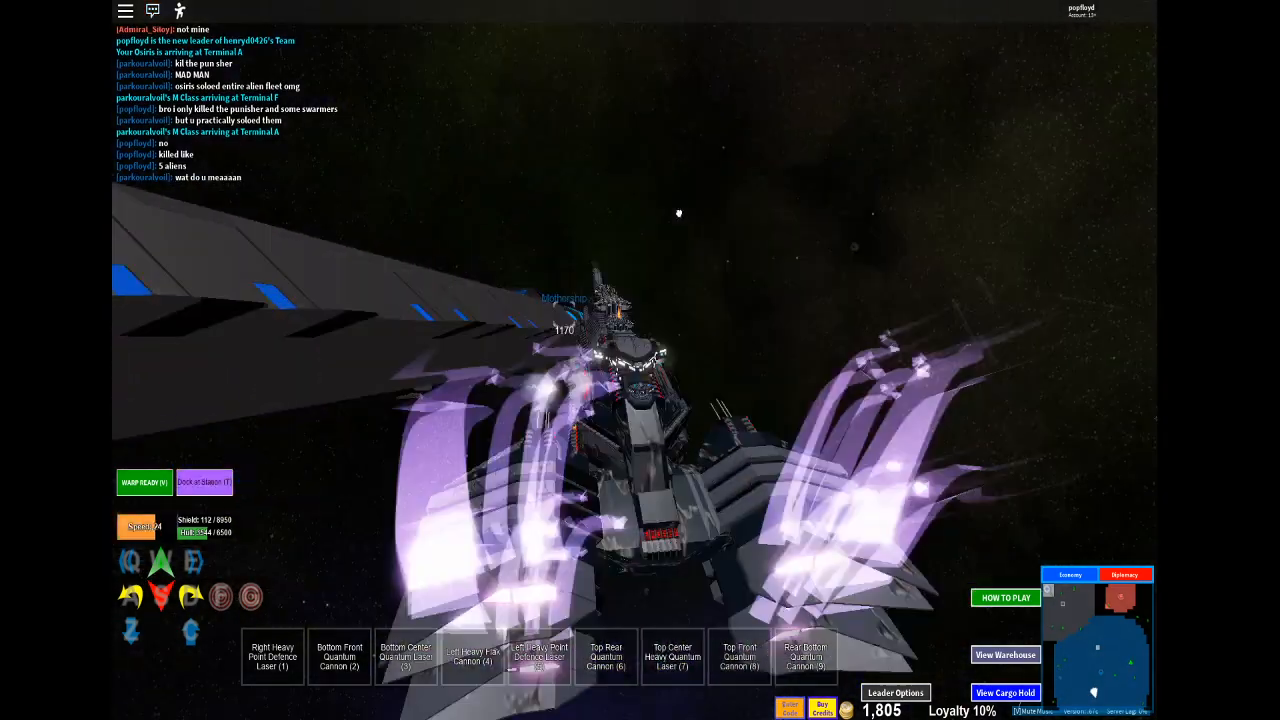
# Dock at the Mothership, close the diplomacy panel, and leave the Osiris's seat.
pyautogui.click(204, 482)
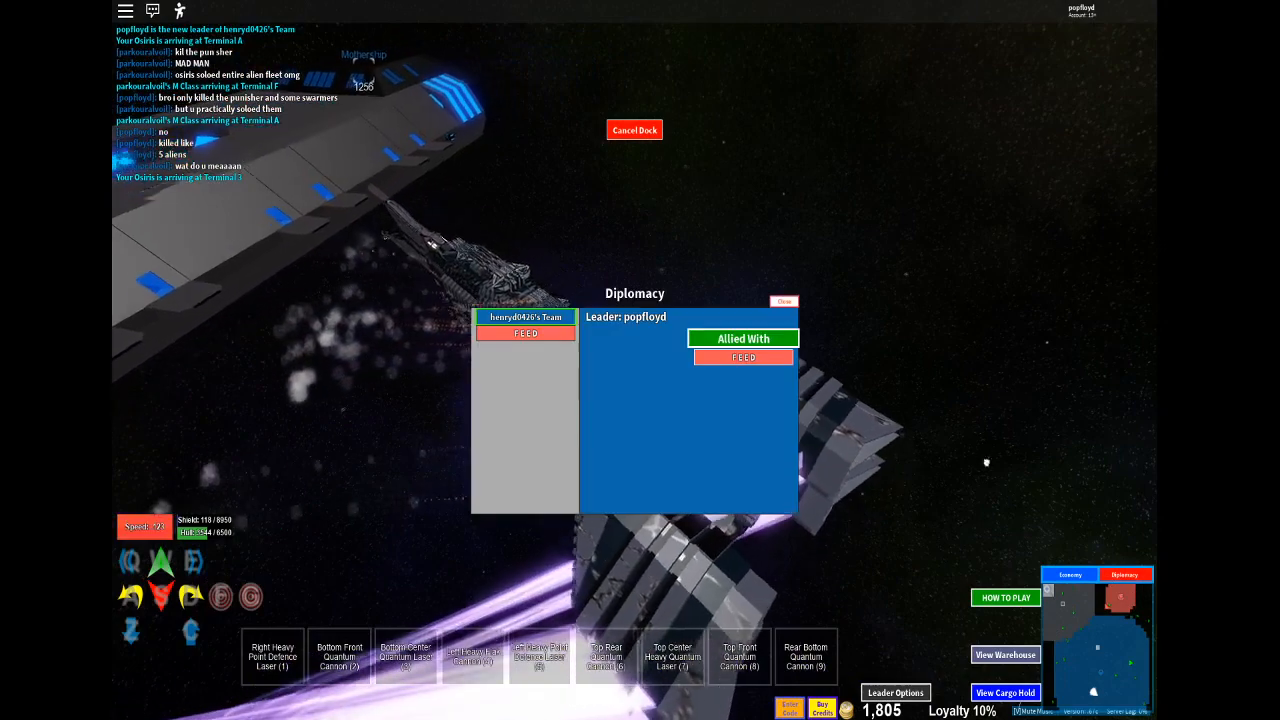
pyautogui.click(785, 301)
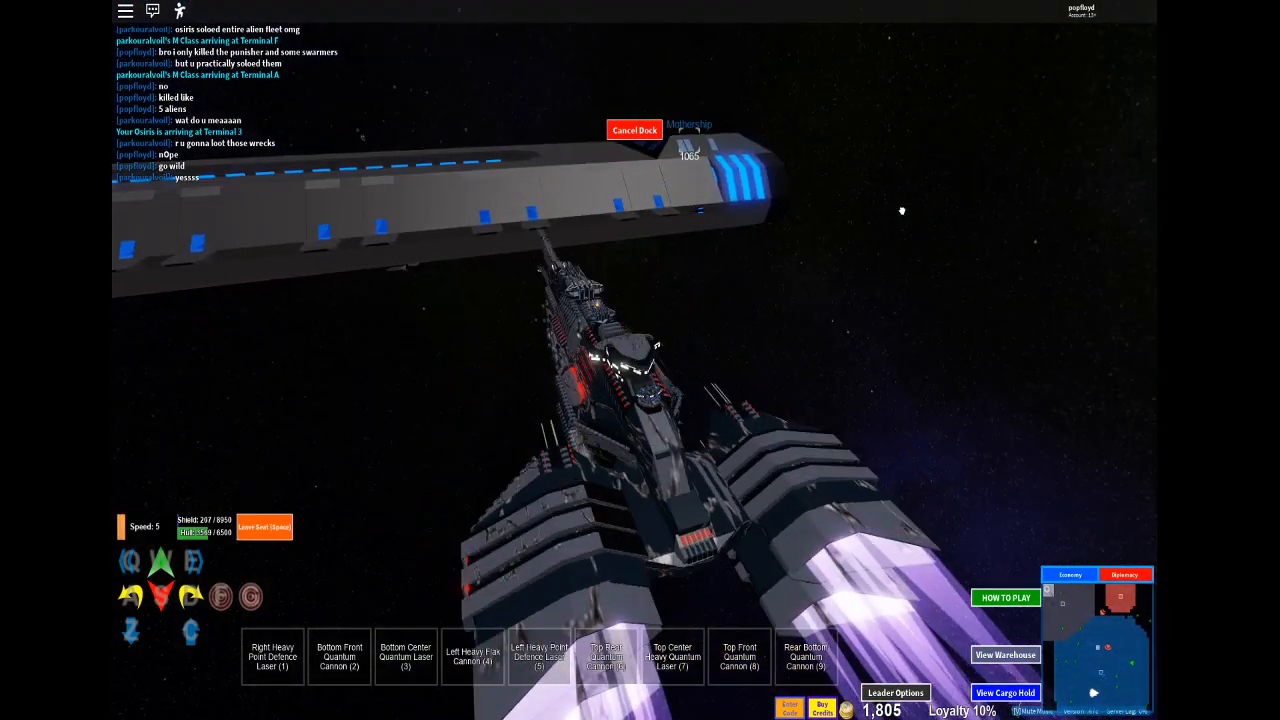
pyautogui.click(634, 130)
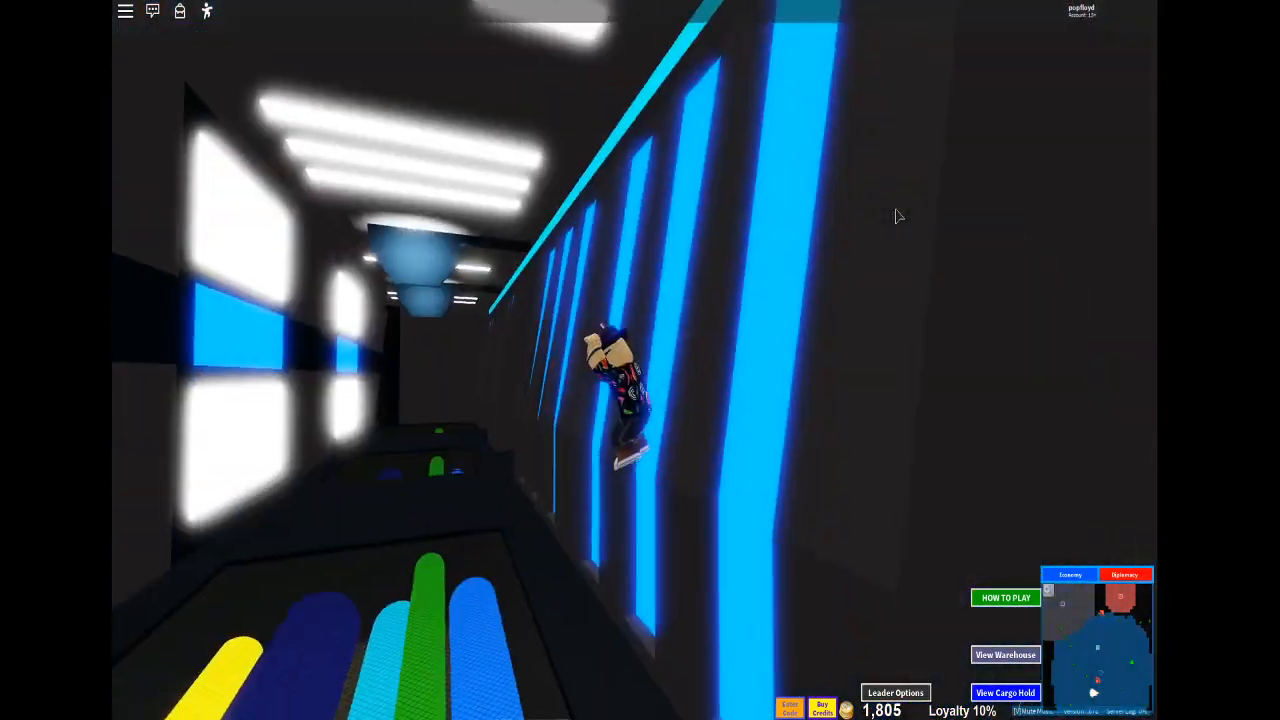
# Browse the Settings page of the Escape menu and resume the game.
pyautogui.press('Escape')
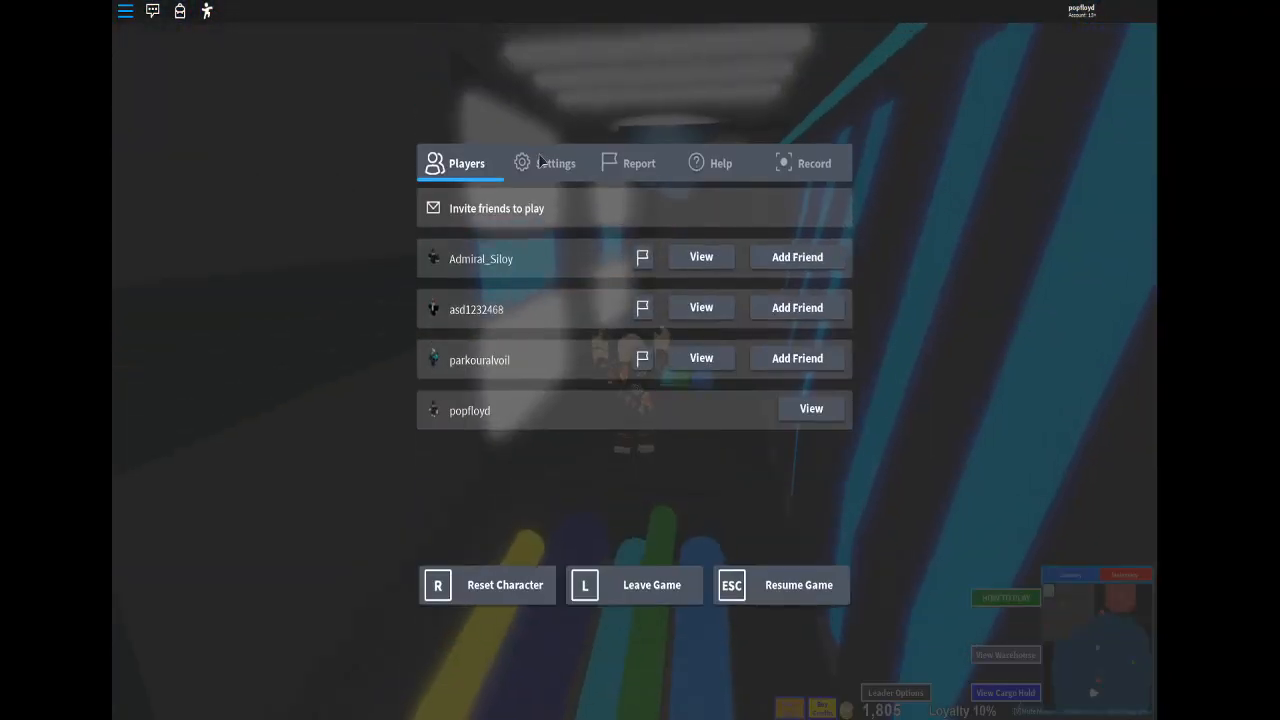
pyautogui.click(544, 163)
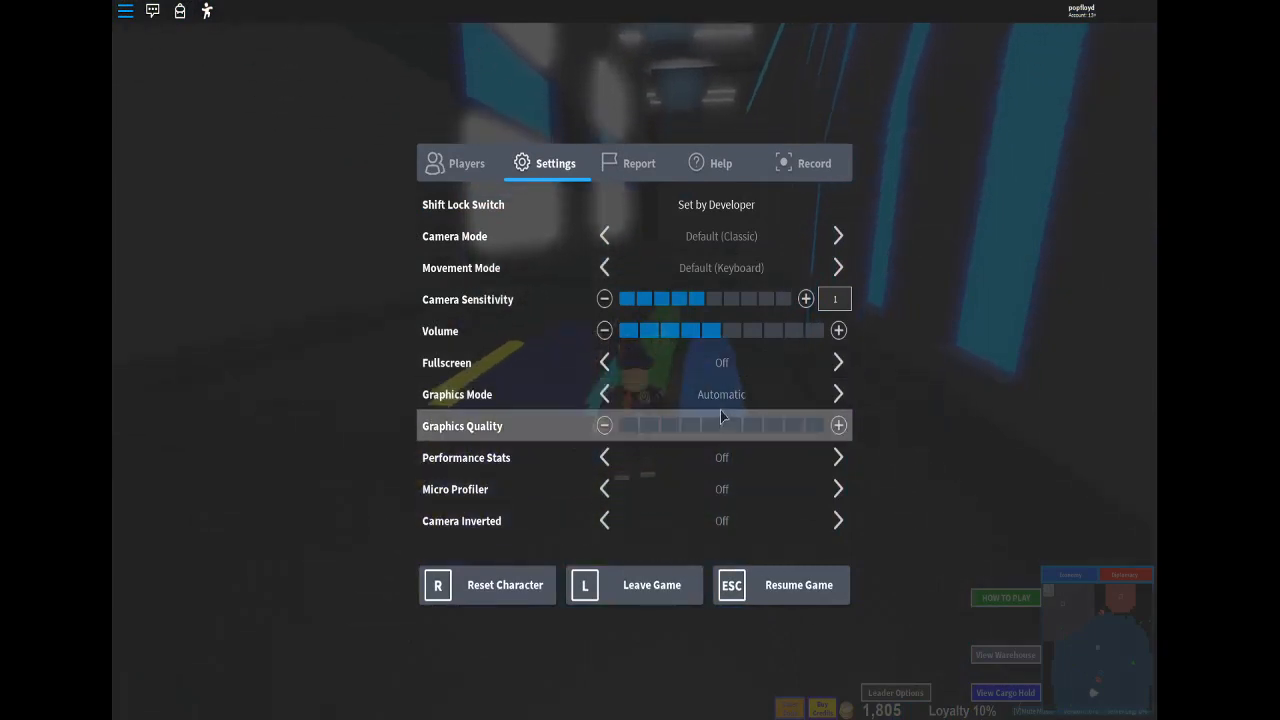
pyautogui.moveTo(682, 430)
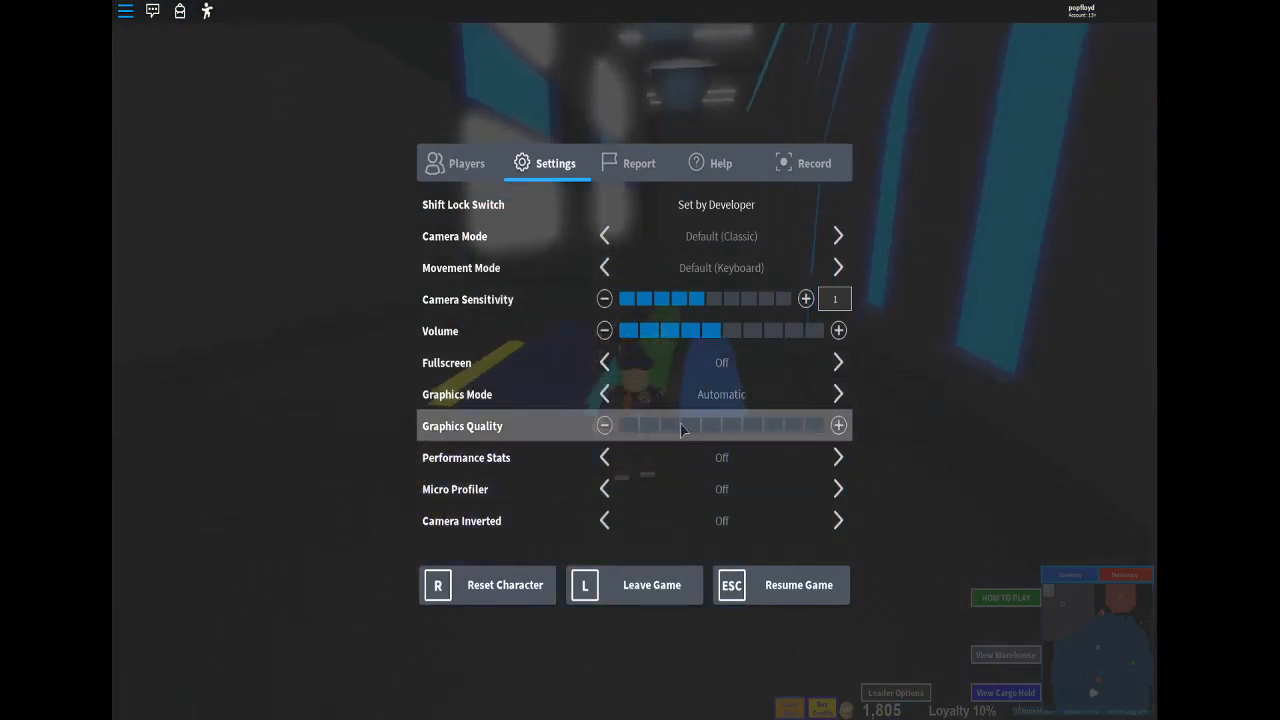
pyautogui.click(838, 393)
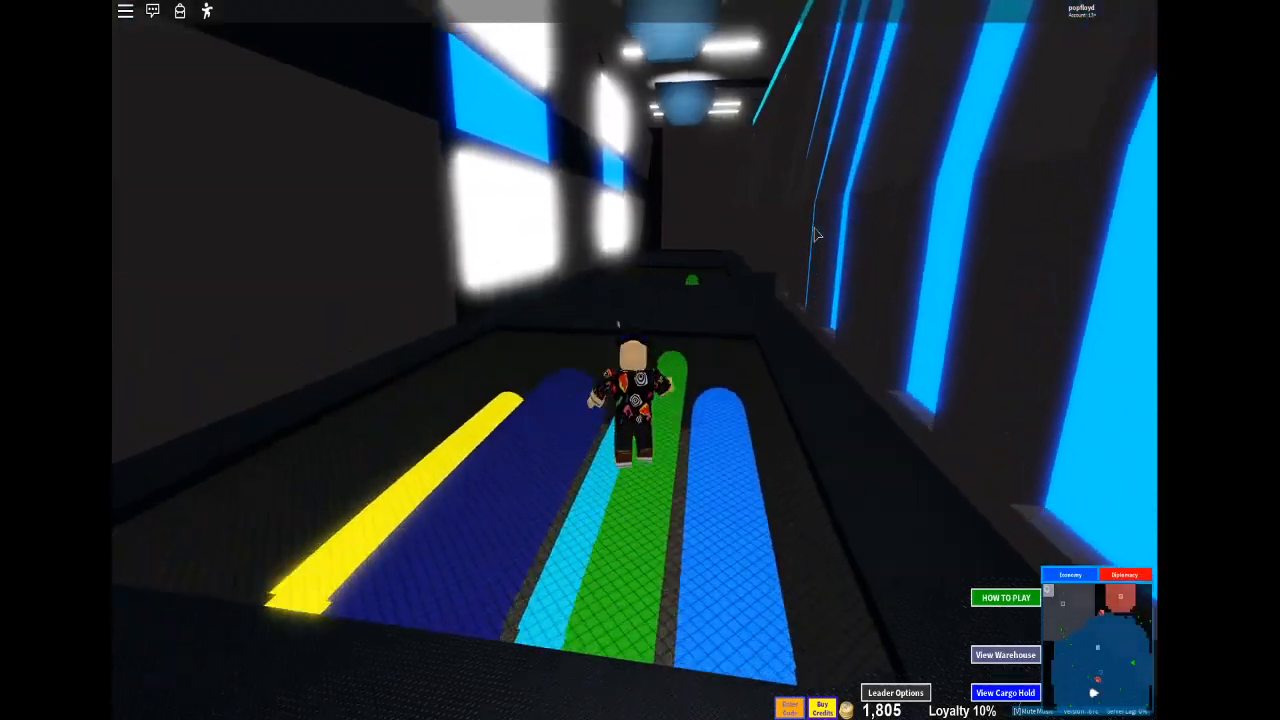
pyautogui.moveTo(660, 318)
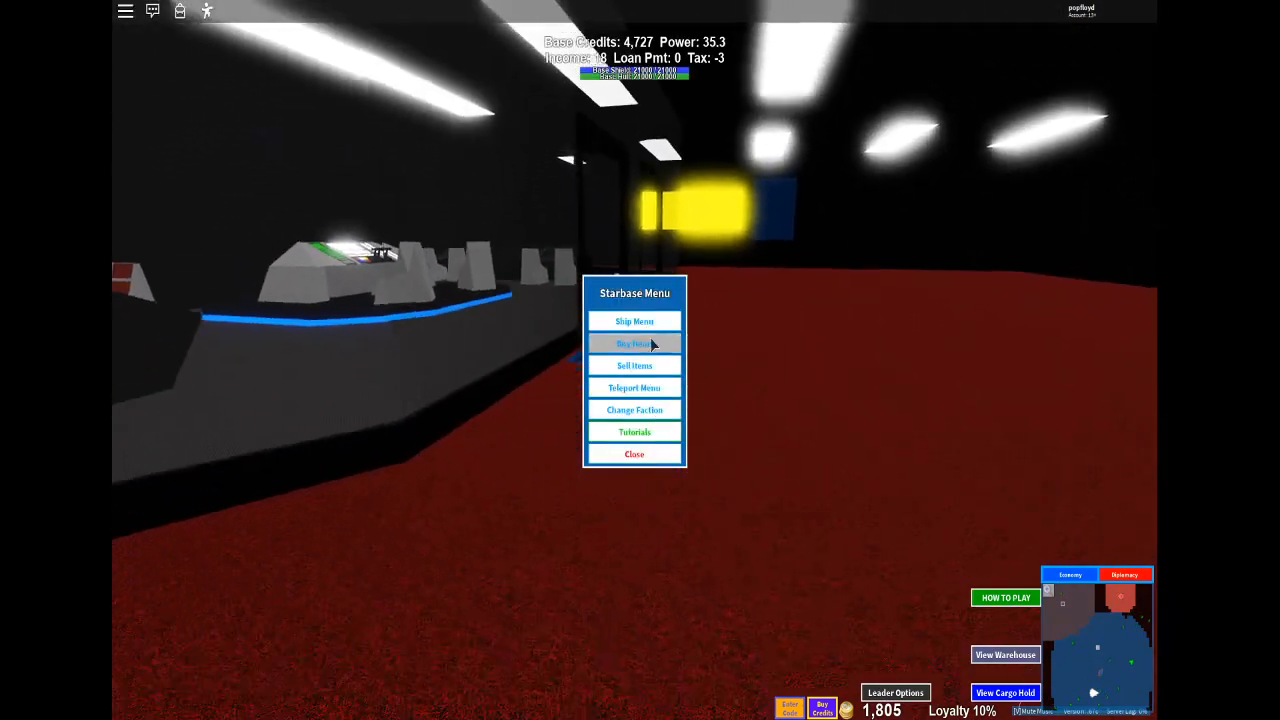
# Teleport to the Mothership via the Teleport Menu and bring up the Spawn Ship list.
pyautogui.click(634, 321)
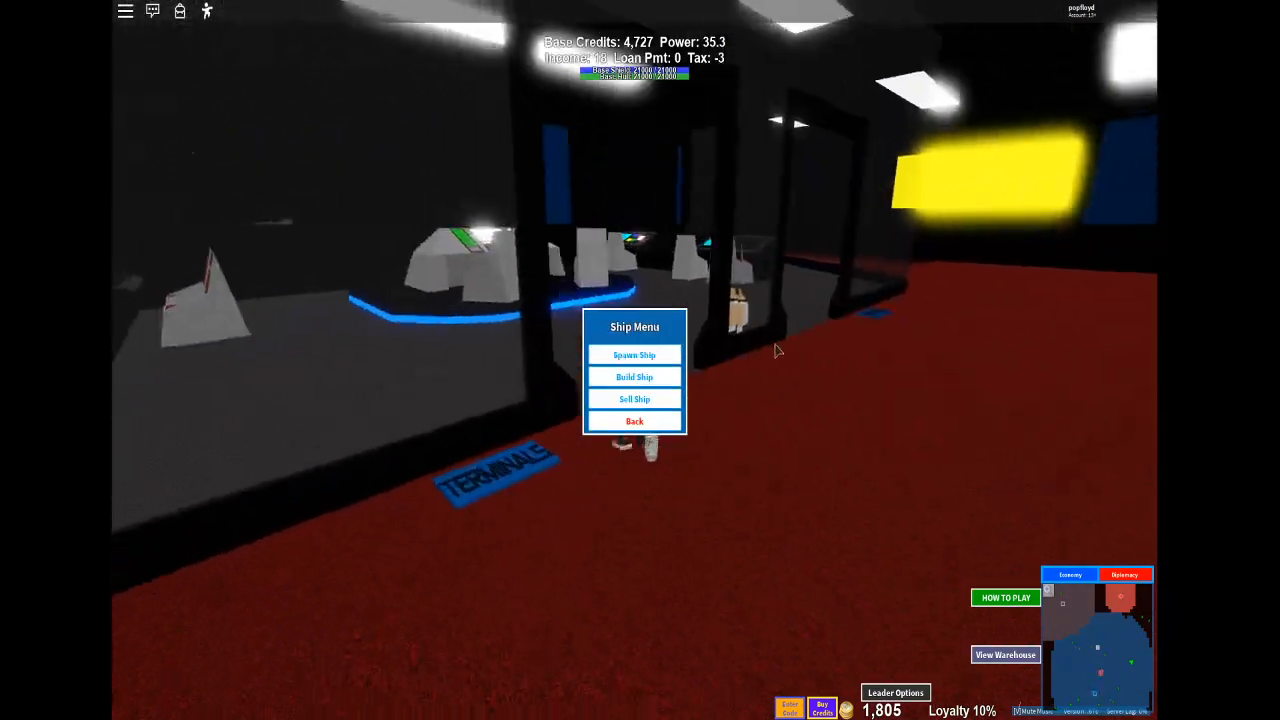
pyautogui.click(634, 420)
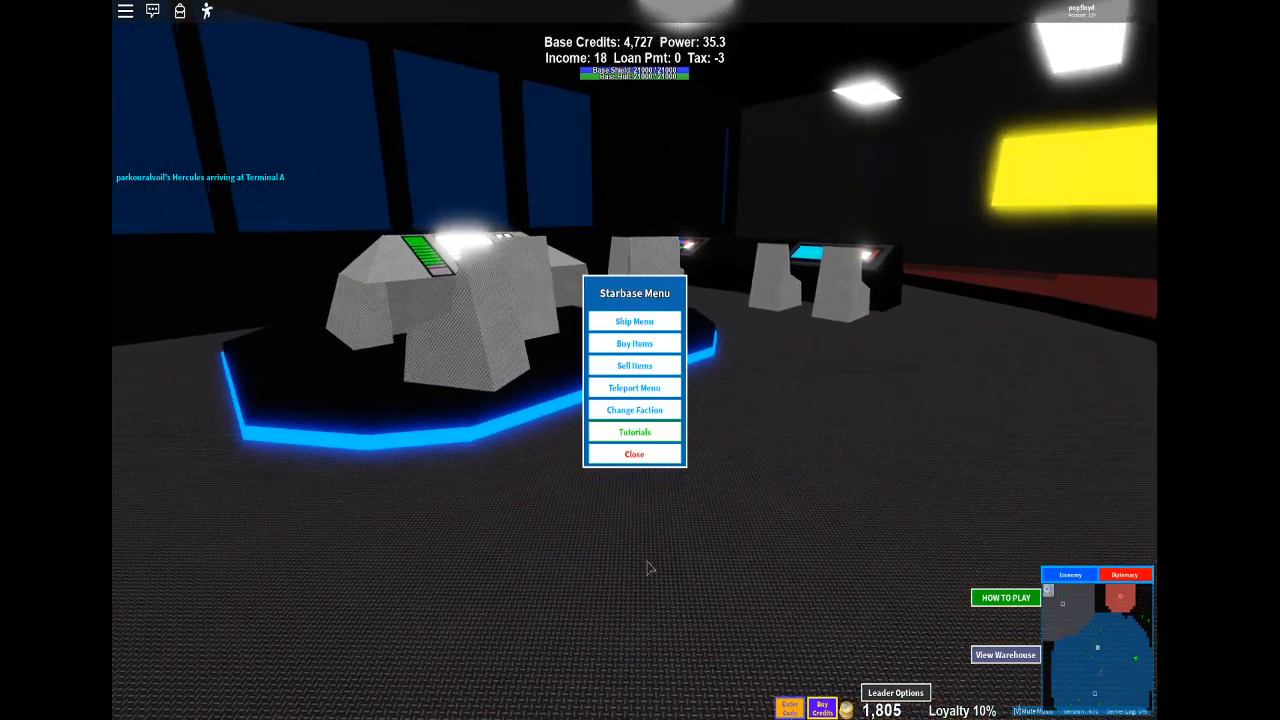
pyautogui.click(634, 388)
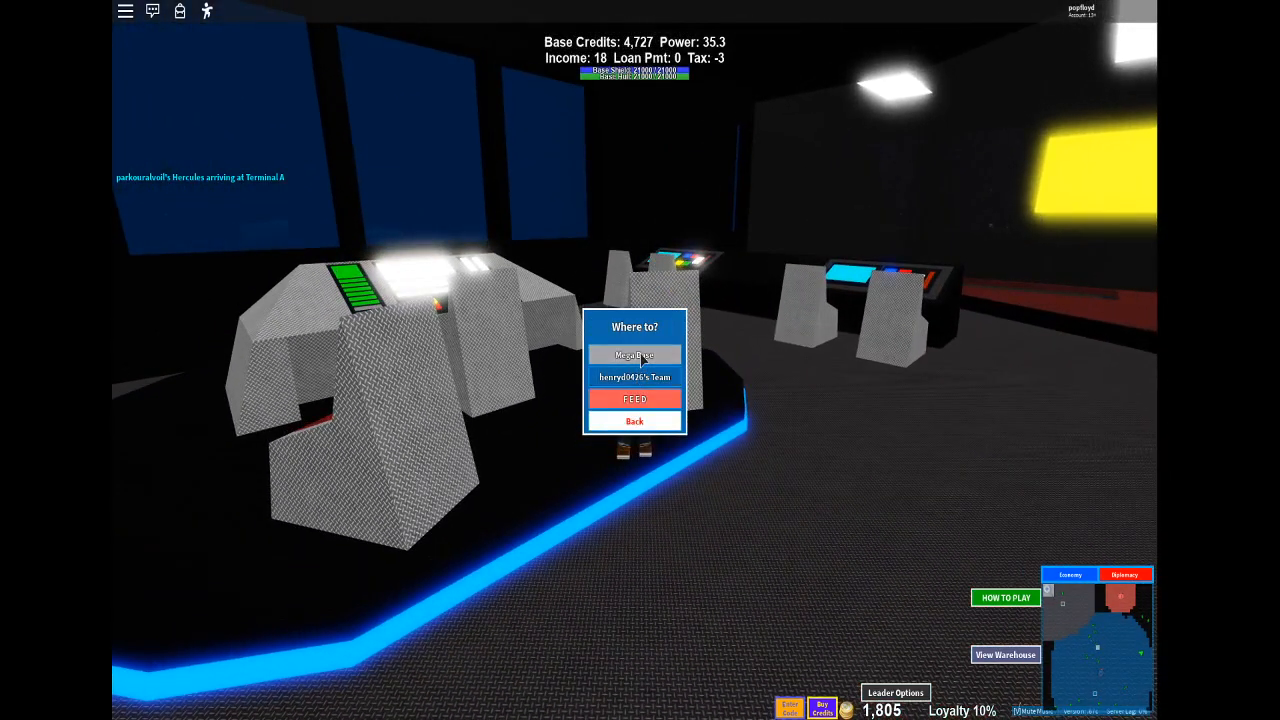
pyautogui.click(634, 355)
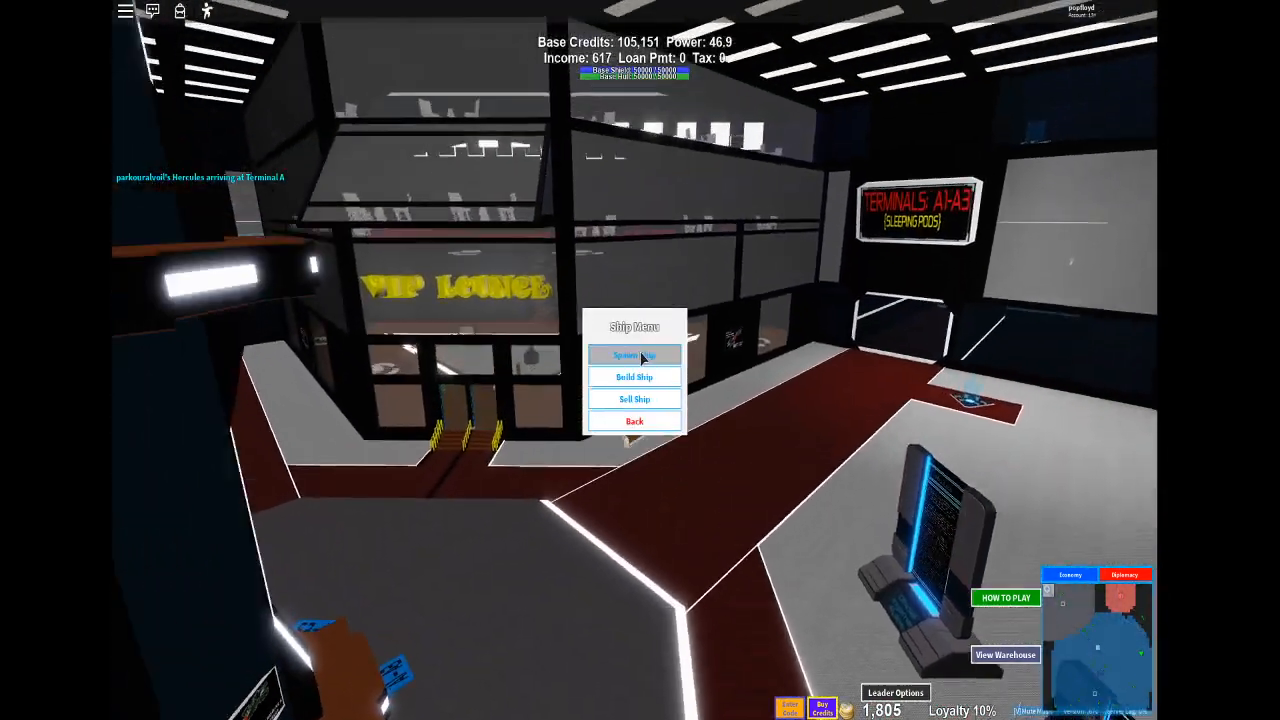
pyautogui.click(634, 355)
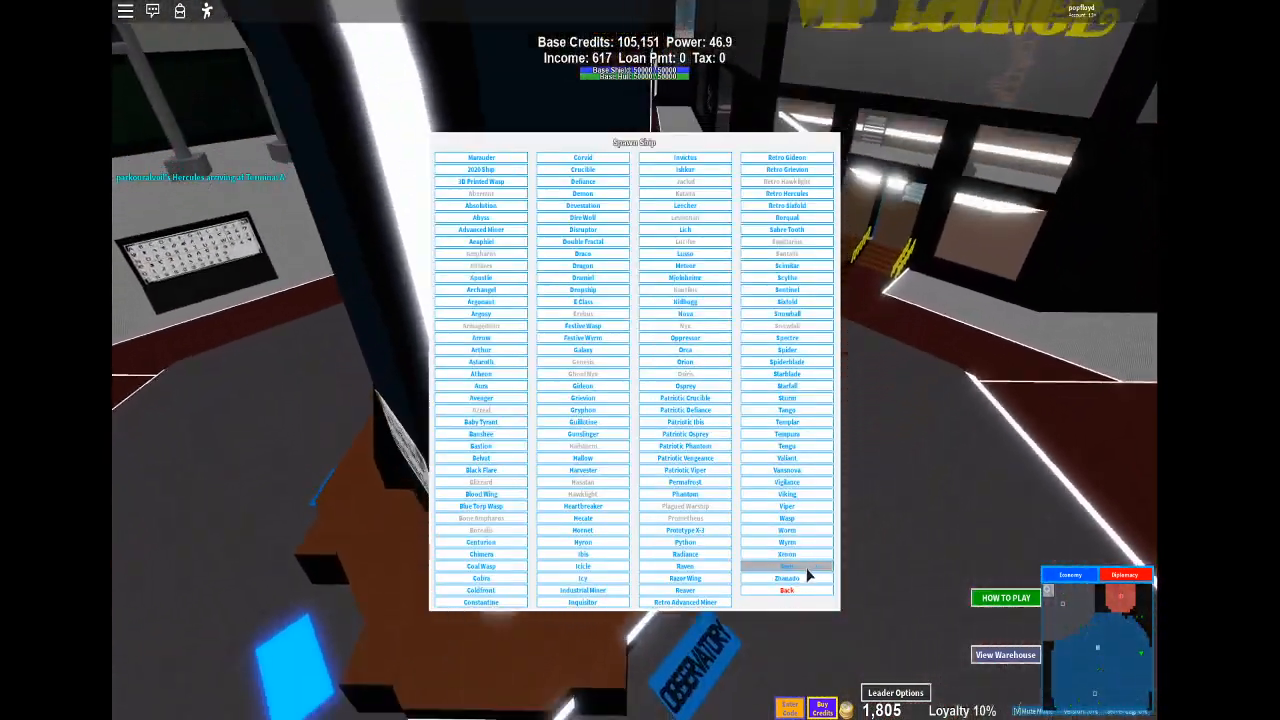